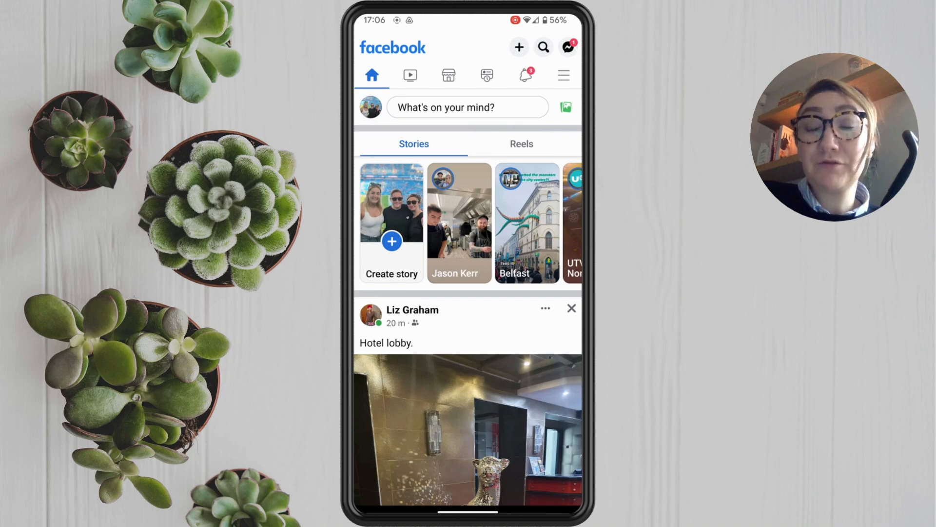
Open the Menu tab, scroll down, and enter Settings & privacy settings
click(562, 75)
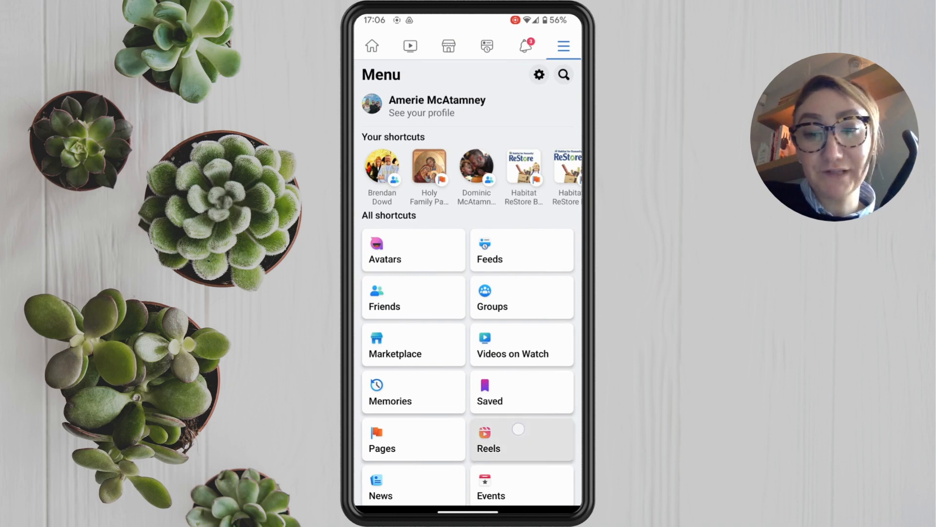
scroll(down, 3)
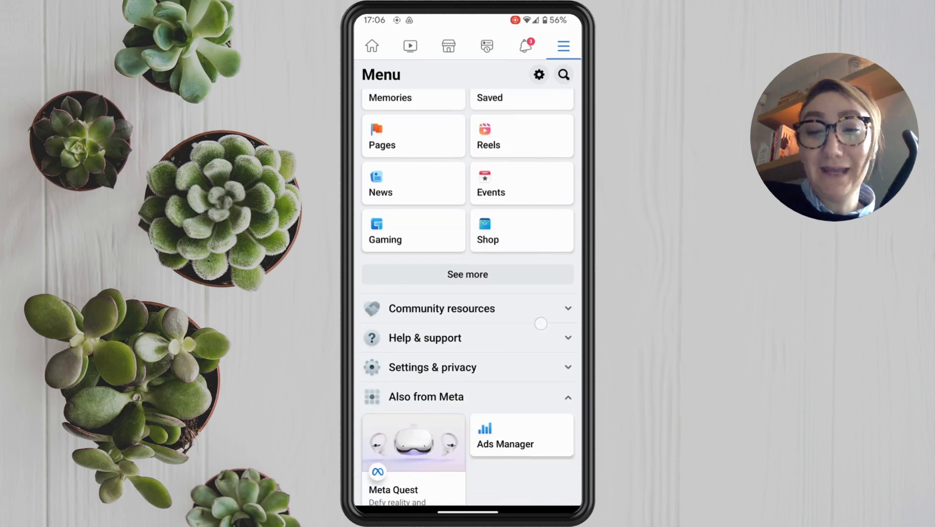
click(433, 366)
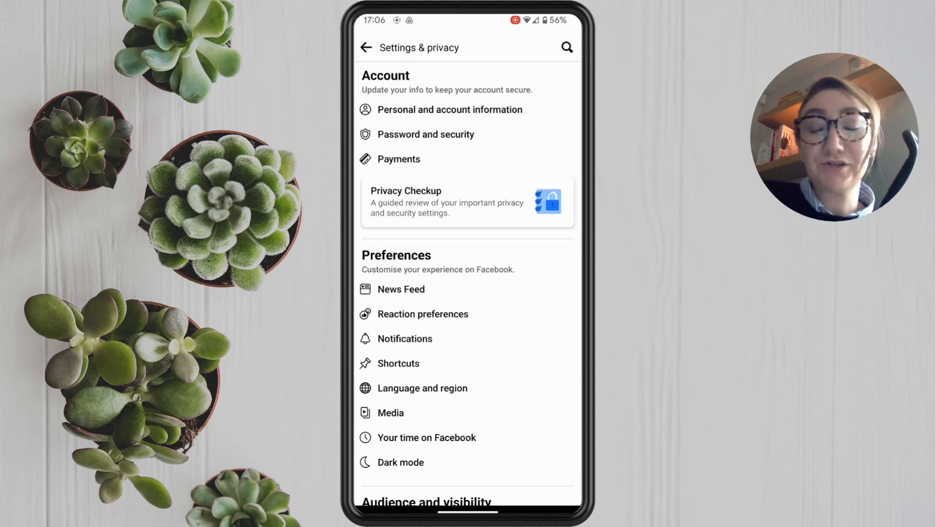
In Media settings, tick Never Autoplay Videos, then switch back to On mobile data and Wi-Fi
click(391, 412)
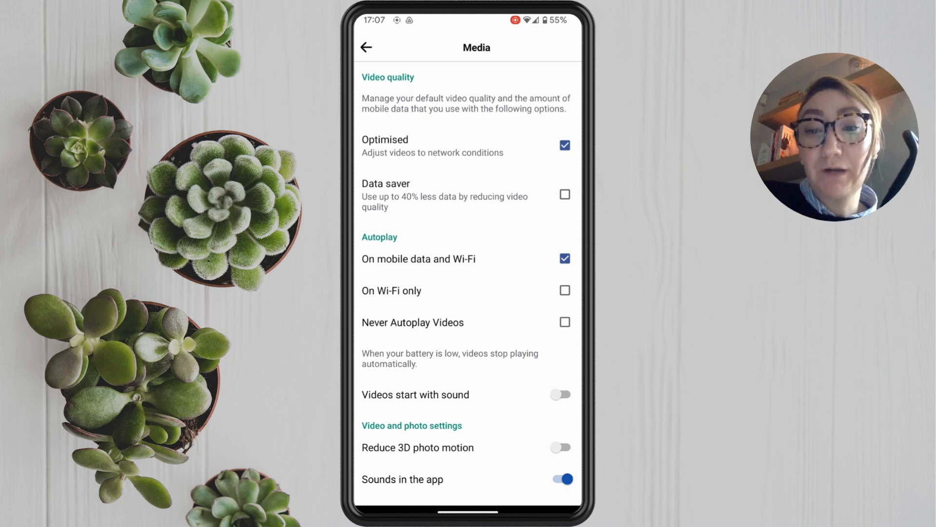
click(564, 322)
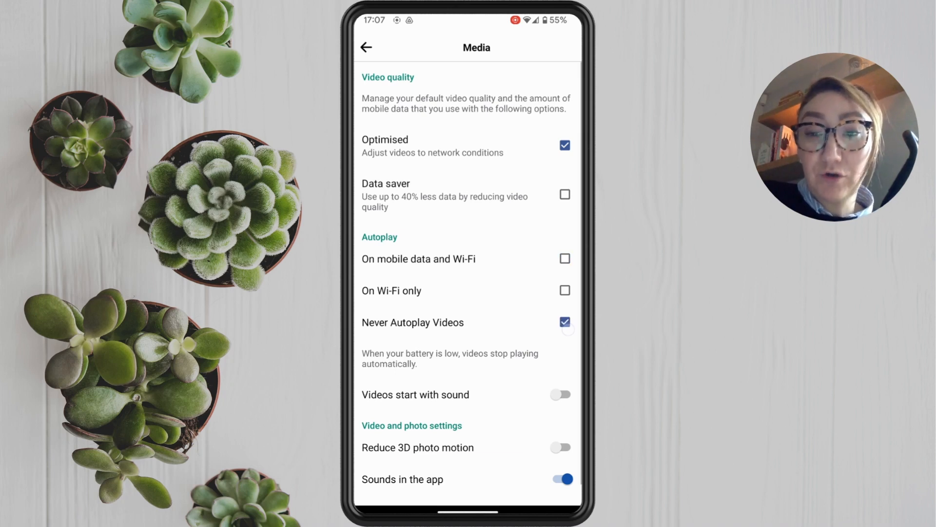
click(563, 258)
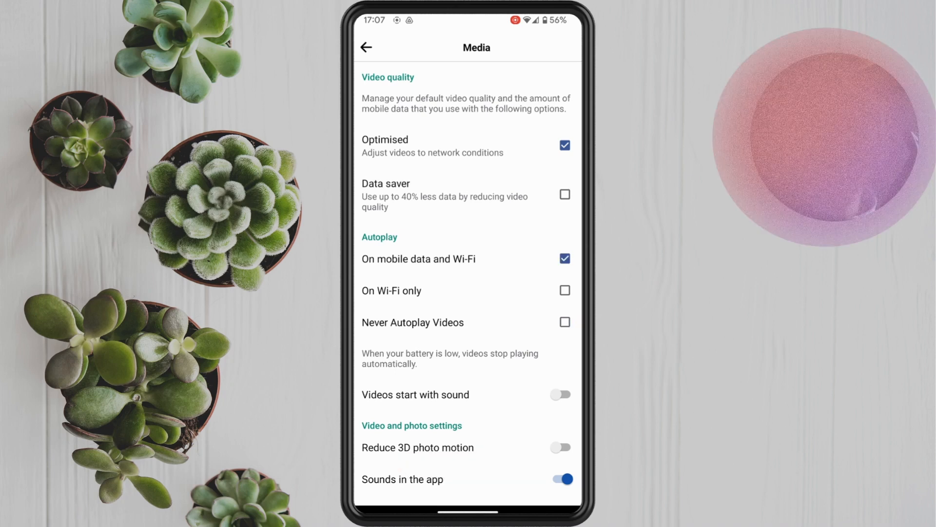